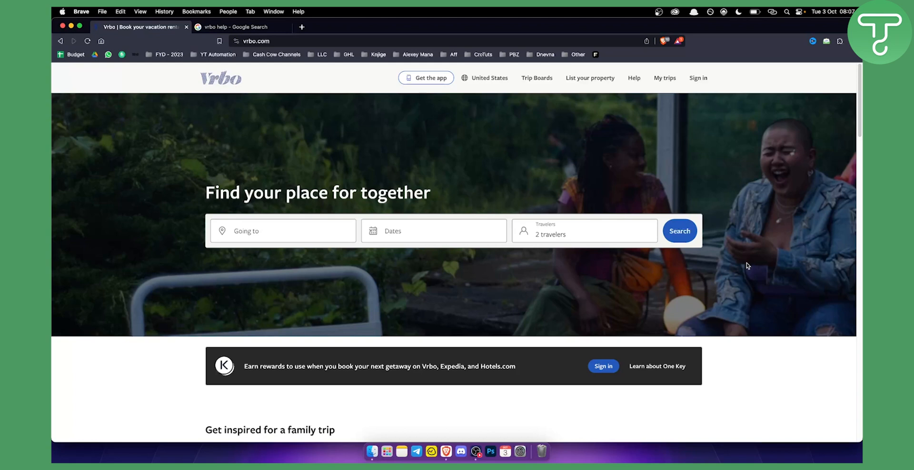
mouse_move(401, 220)
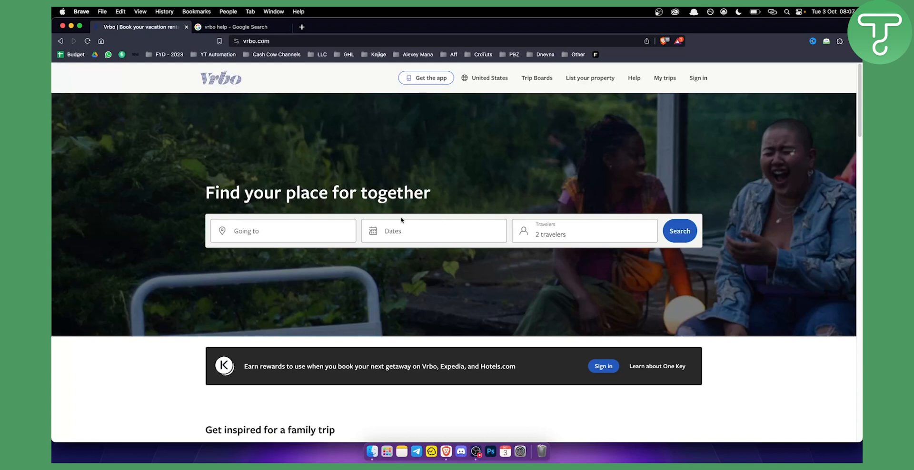
mouse_move(698, 78)
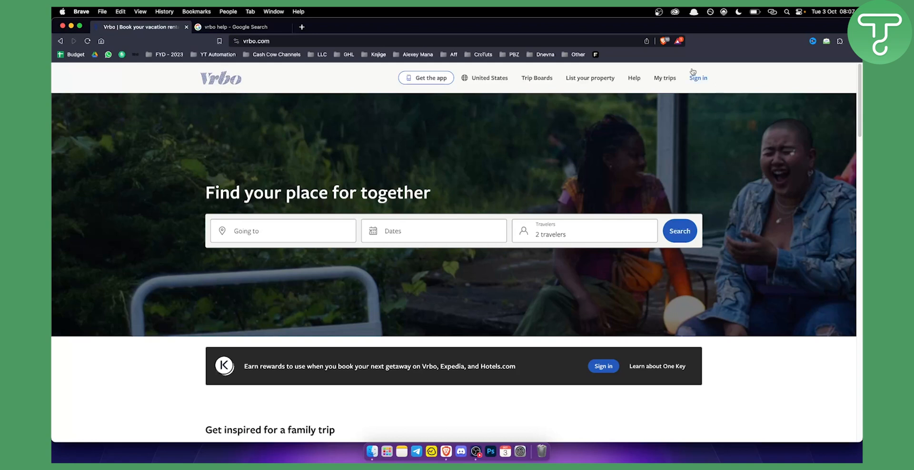
mouse_move(271, 104)
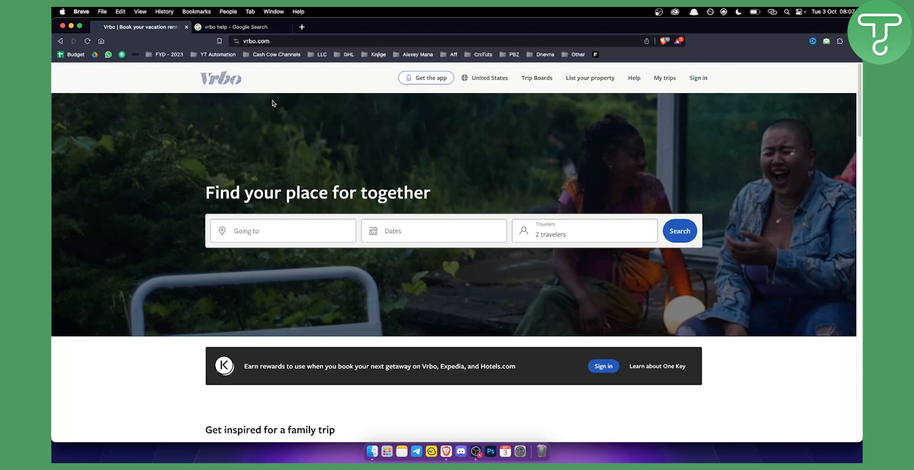
mouse_move(698, 77)
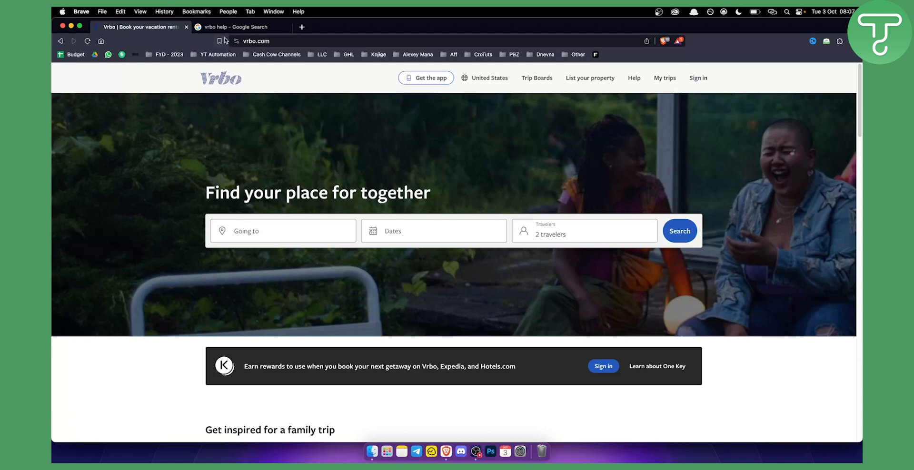
Return to the 'vrbo help' Google results and open the Vrbo help result
left_click(241, 27)
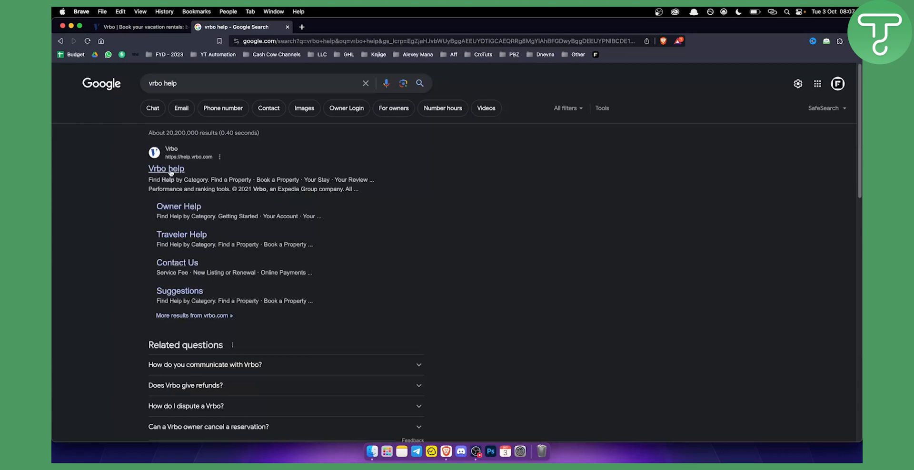
left_click(166, 169)
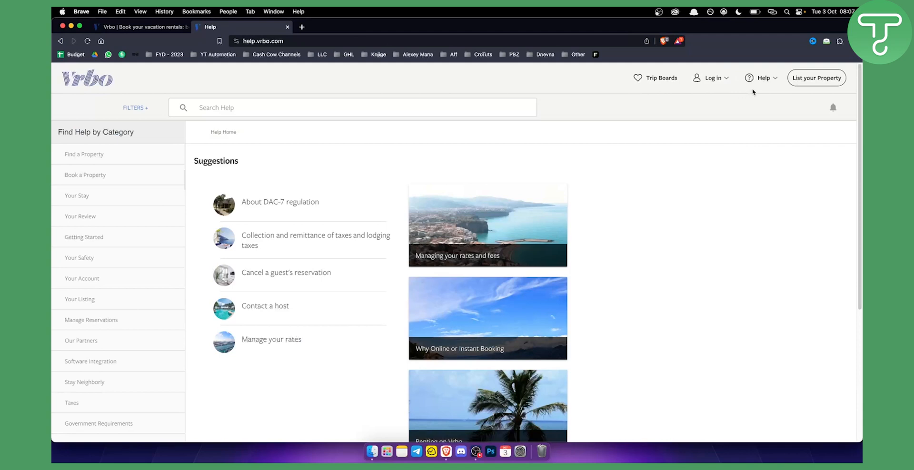
Expand the Help menu to list Traveler, Owner, Property Manager and Trust & Safety
left_click(760, 77)
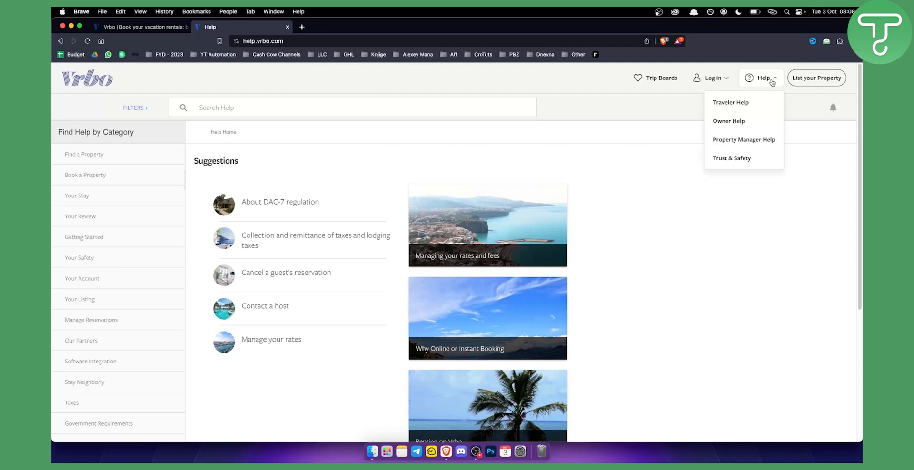
mouse_move(740, 112)
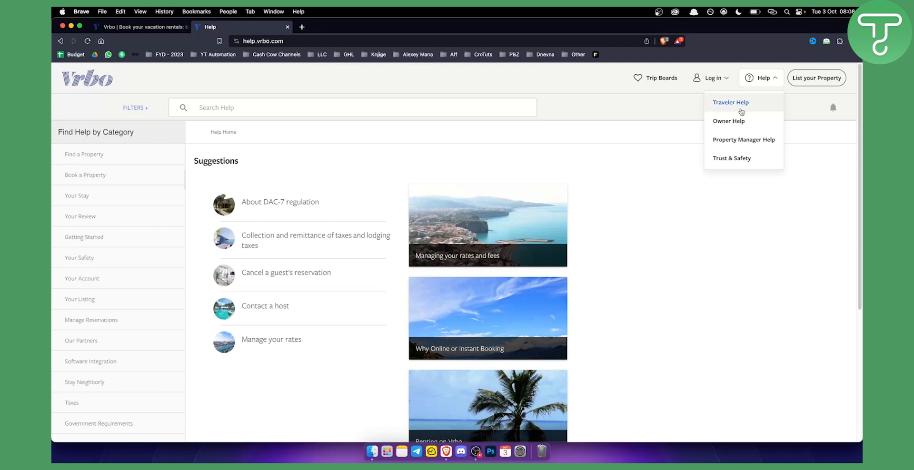
mouse_move(728, 121)
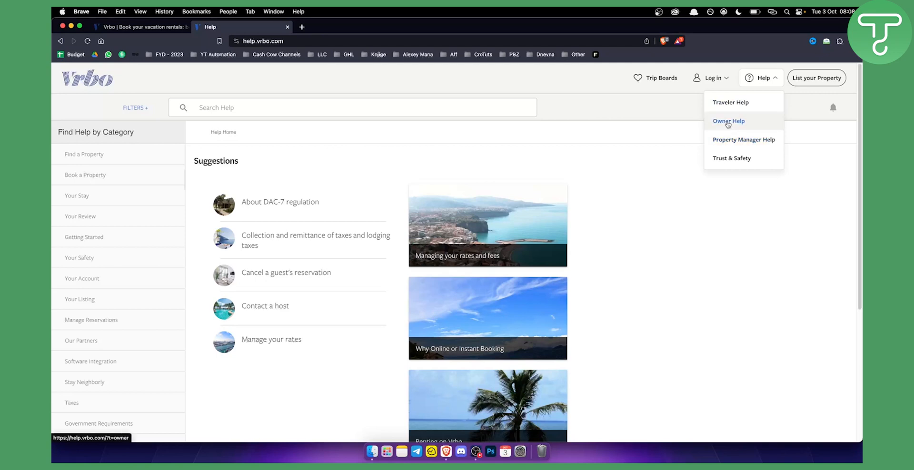
Switch to Owner Help and open the 'Manage your rates' article
left_click(727, 121)
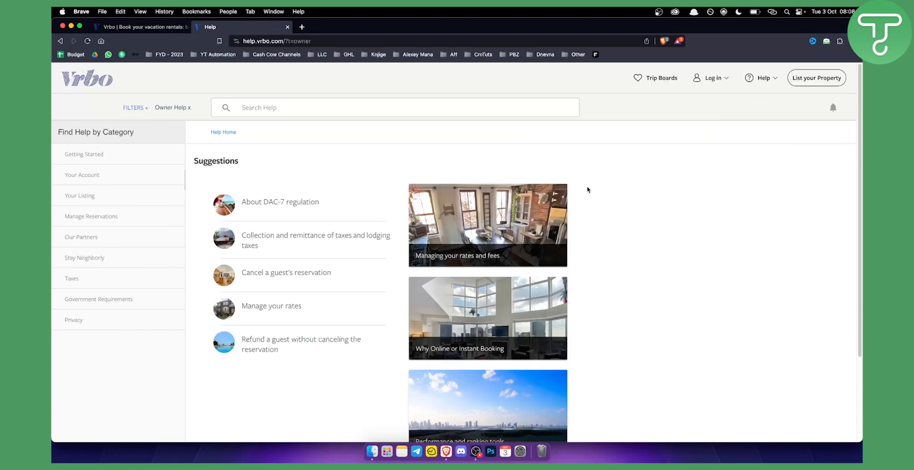
mouse_move(576, 205)
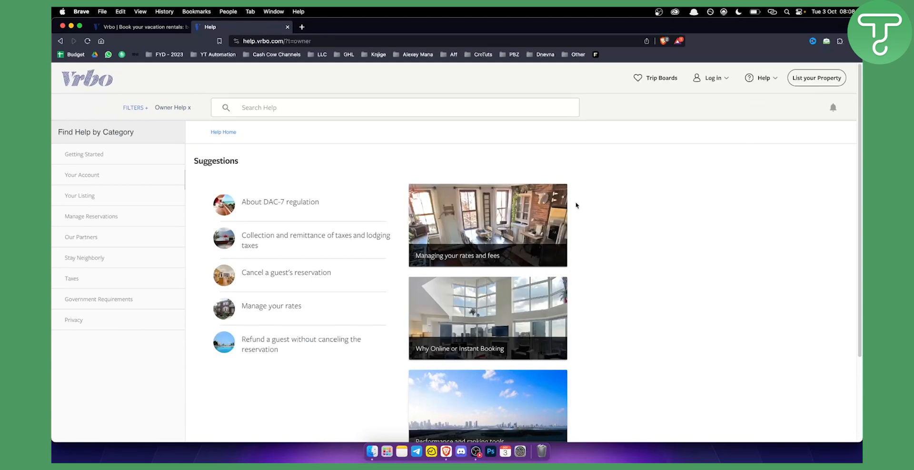
mouse_move(288, 202)
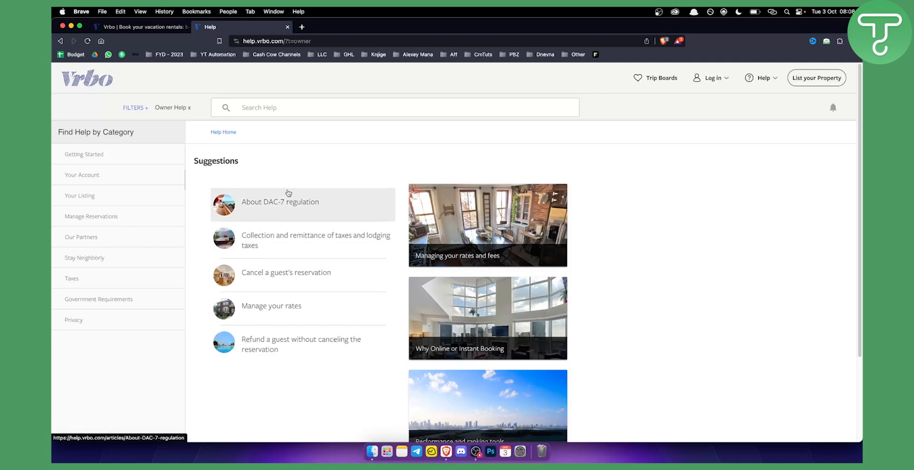
mouse_move(361, 193)
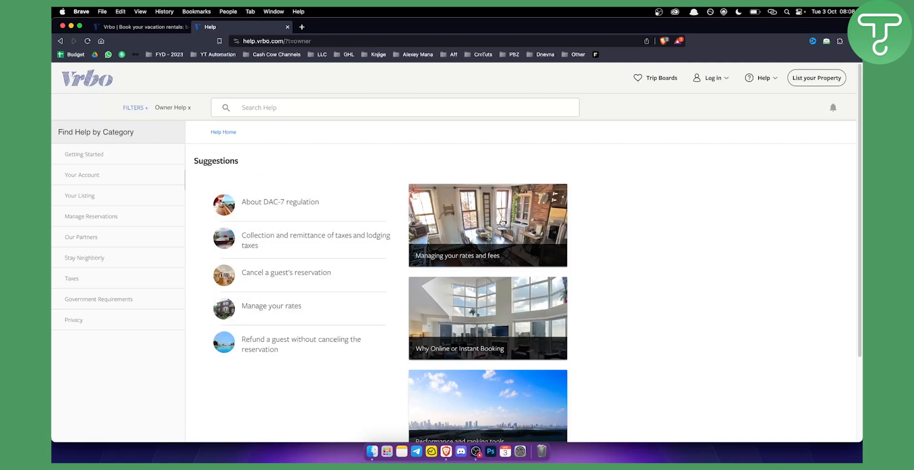
mouse_move(448, 262)
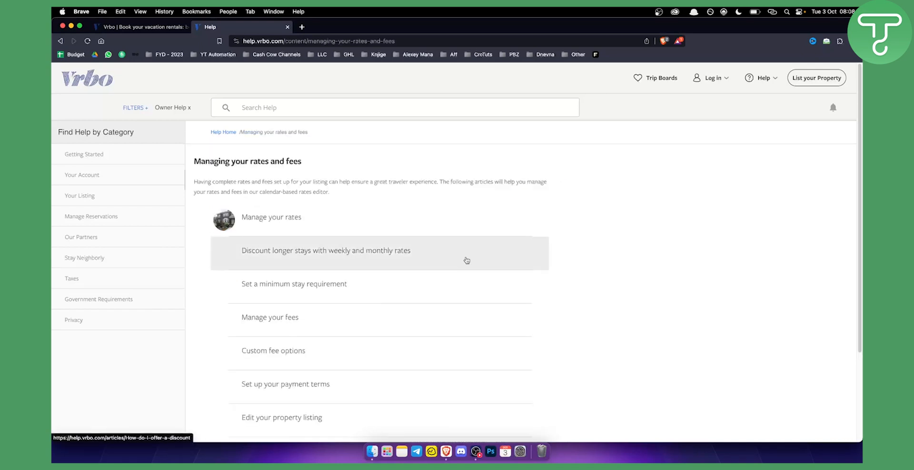
left_click(271, 216)
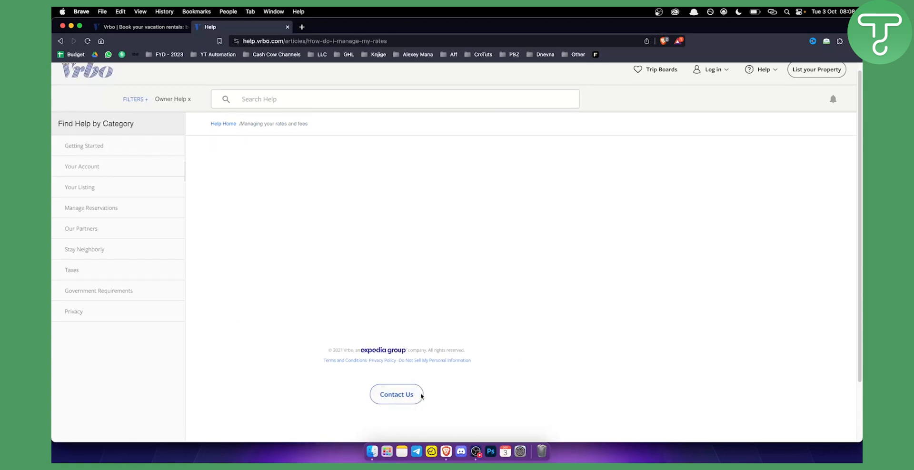
Open Contact Us from the rates article to reach Vrbo Customer Support options
left_click(395, 394)
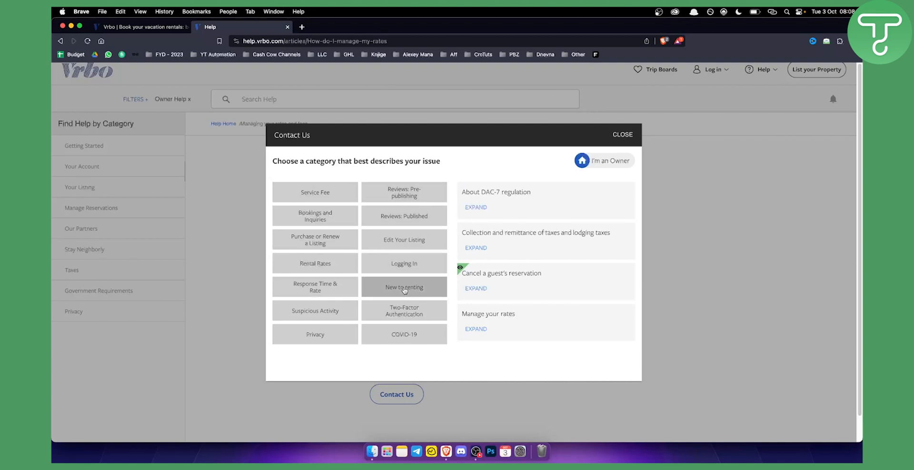
mouse_move(315, 239)
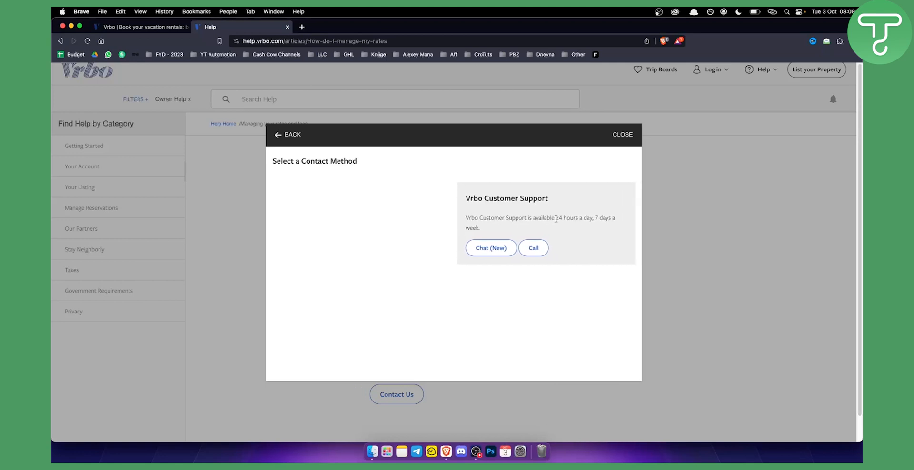
mouse_move(491, 248)
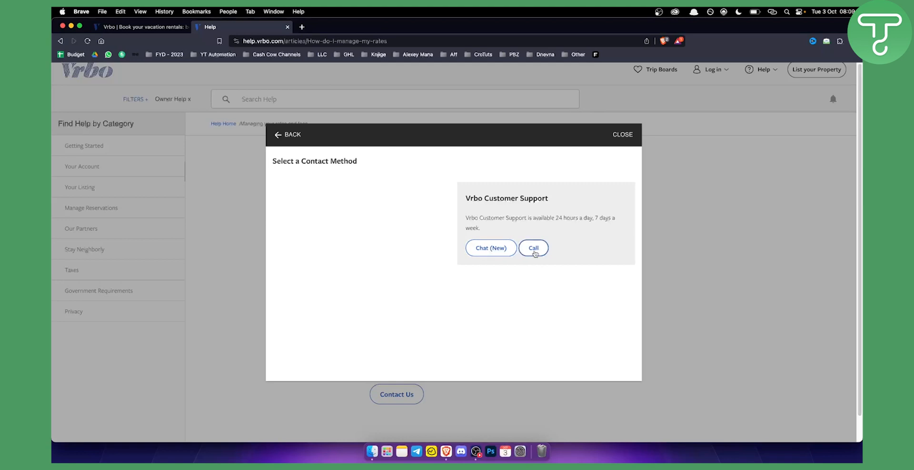
mouse_move(490, 247)
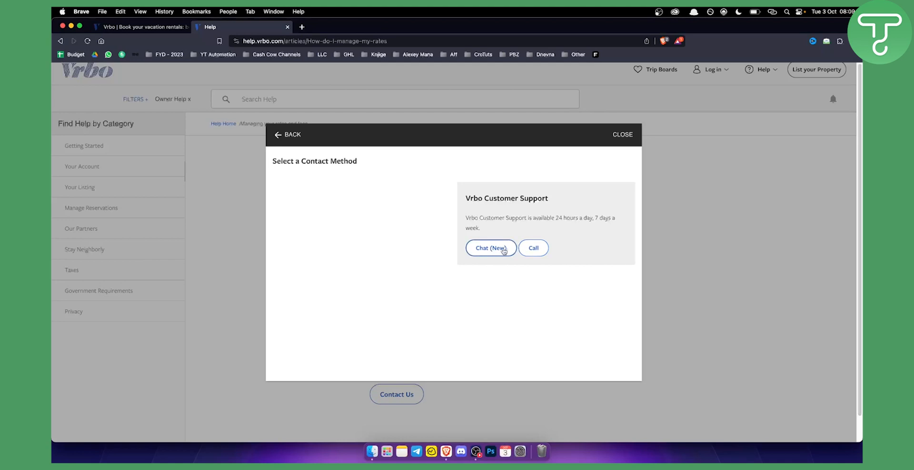
Open the 'Chat (New)' support form, then close it to return to the rates article
left_click(491, 247)
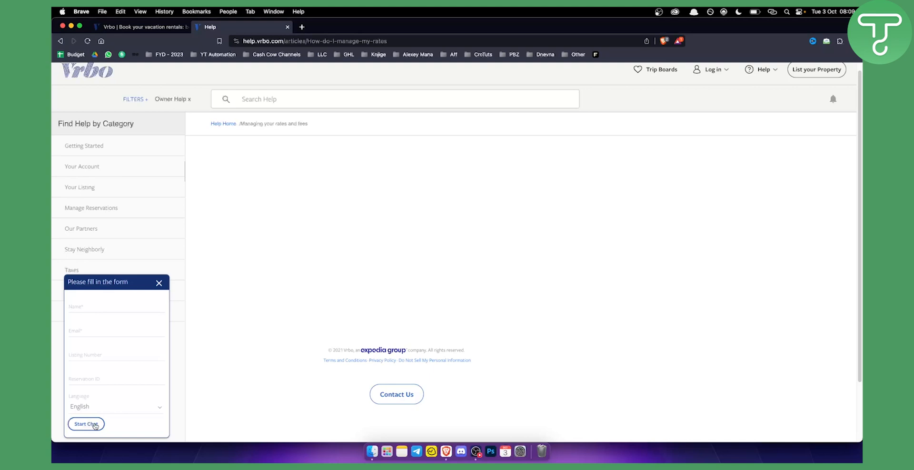
mouse_move(164, 284)
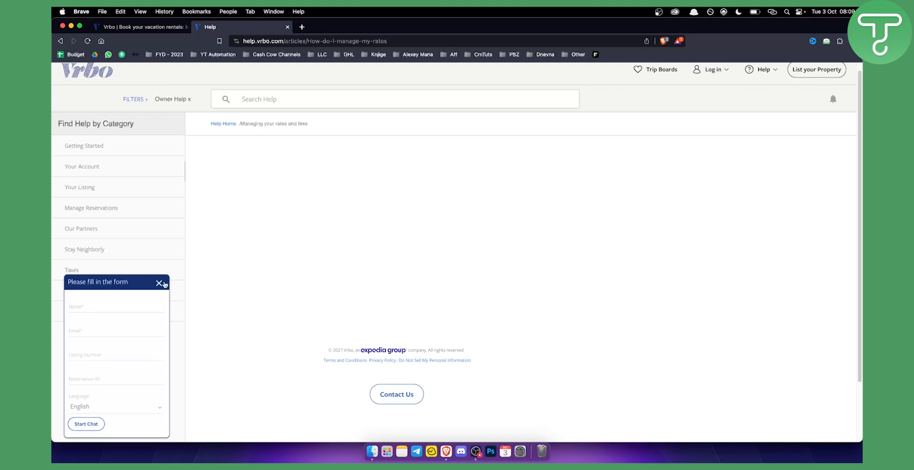
left_click(159, 283)
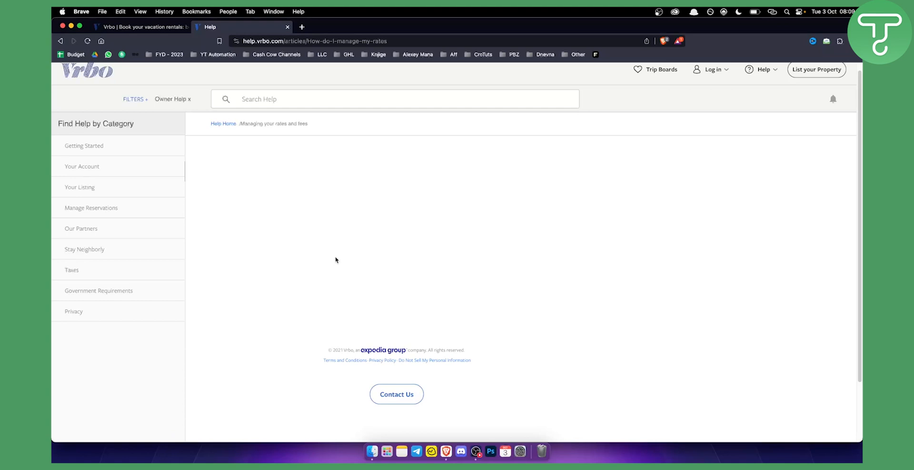